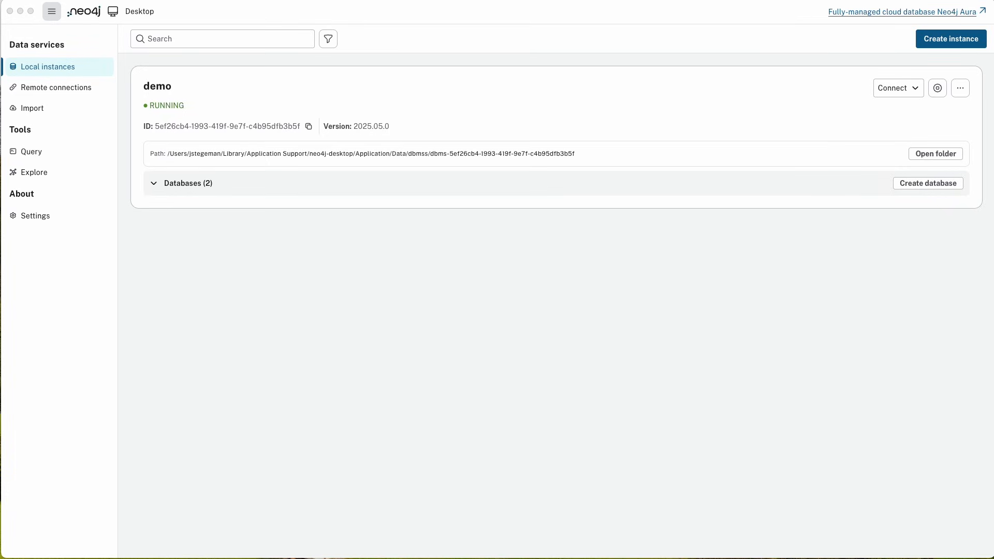
{"action": "mouse_move", "coordinate": [592, 521]}
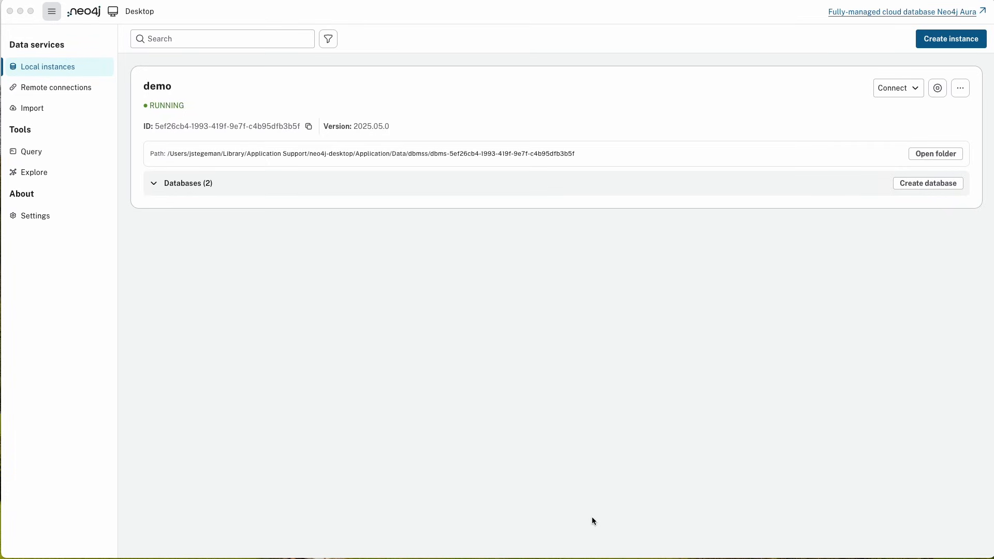
{"action": "mouse_move", "coordinate": [676, 469]}
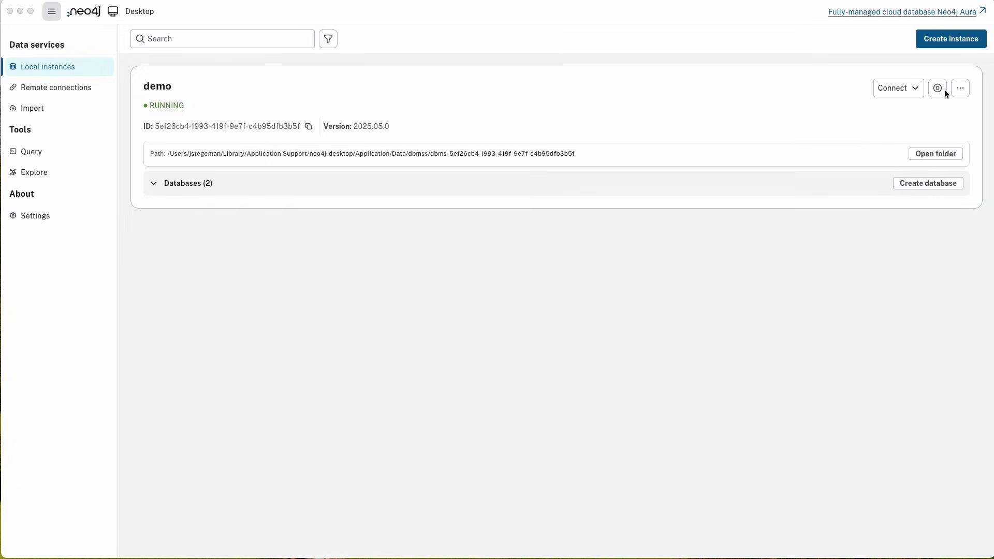
Browse the demo instance's extra actions, view its plugins, and cancel creating a new database
{"action": "left_click", "coordinate": [959, 87]}
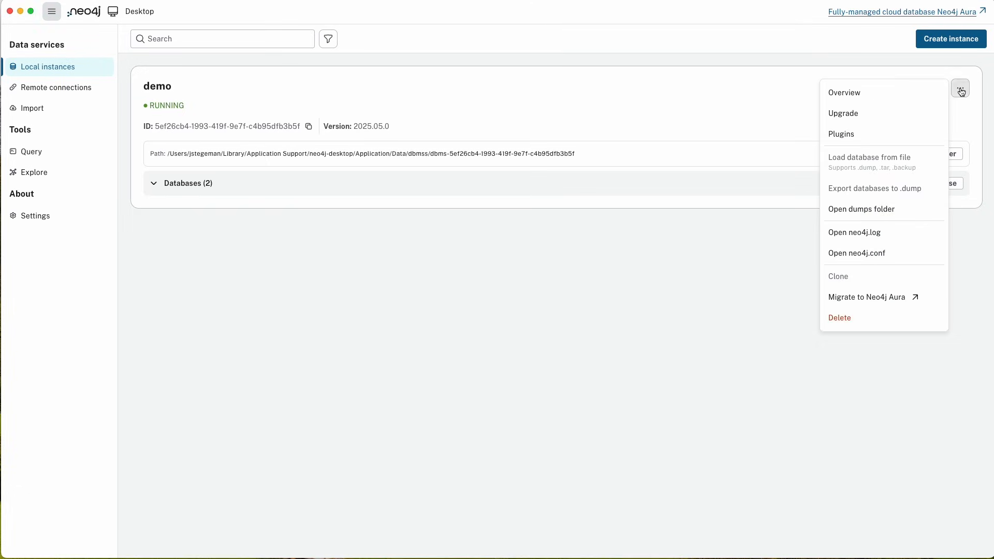
{"action": "mouse_move", "coordinate": [883, 133]}
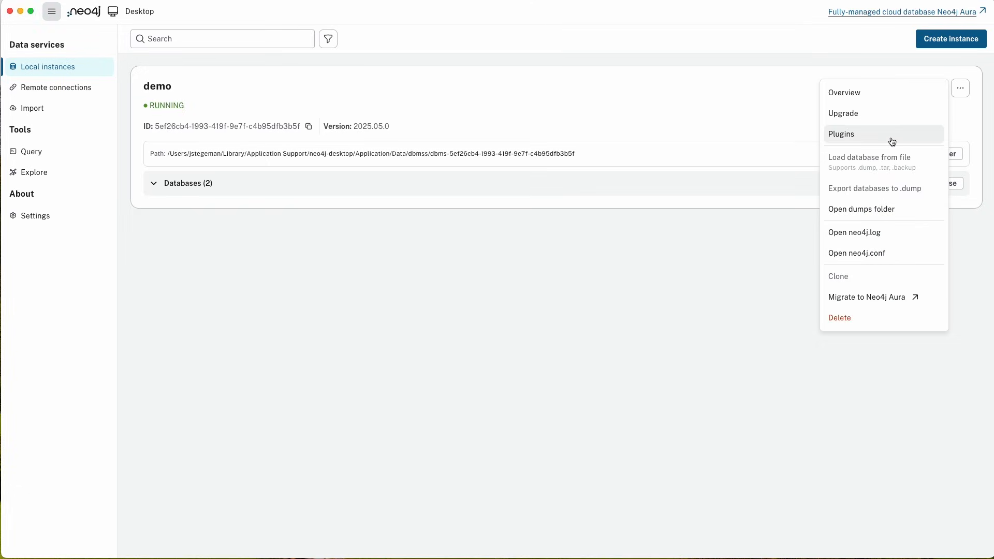
{"action": "left_click", "coordinate": [840, 133]}
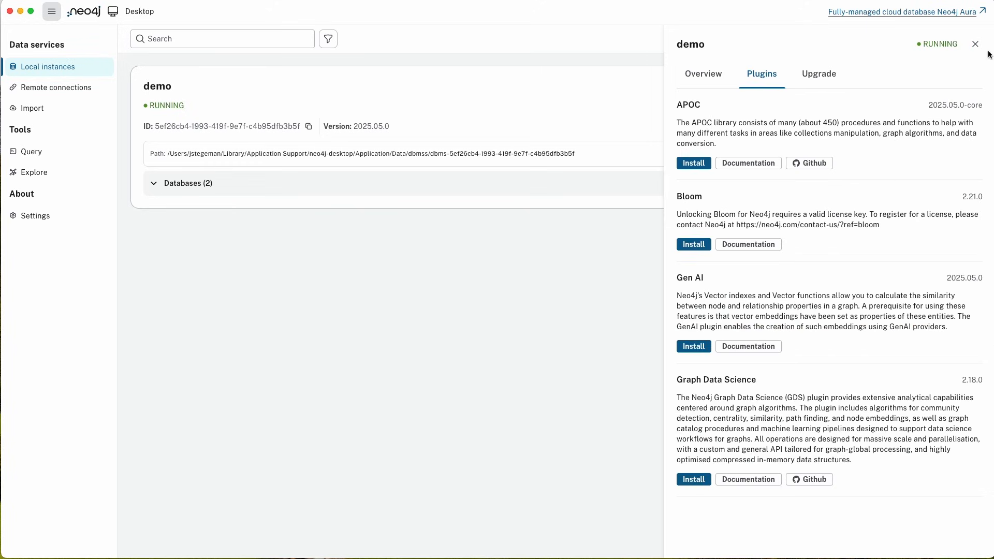
{"action": "left_click", "coordinate": [973, 43]}
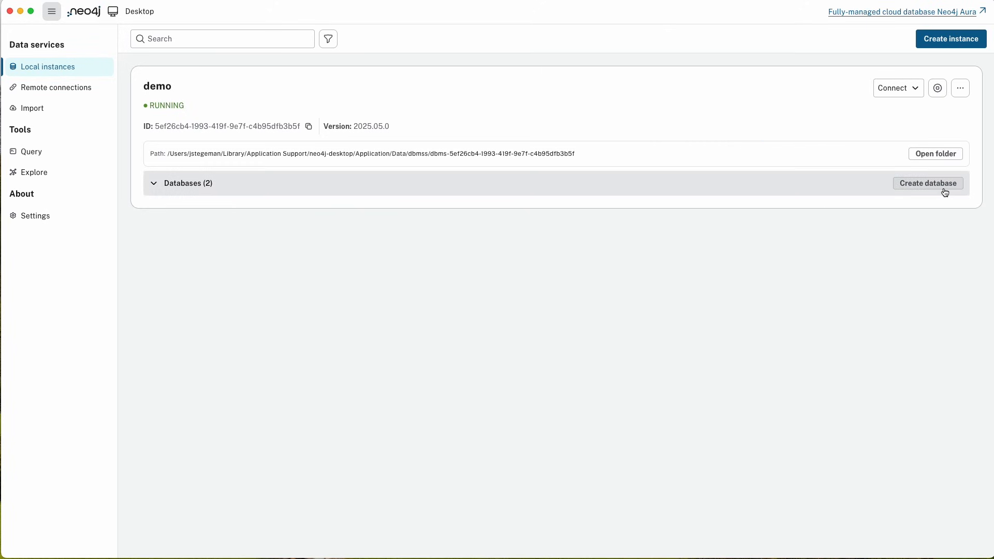
{"action": "left_click", "coordinate": [928, 183]}
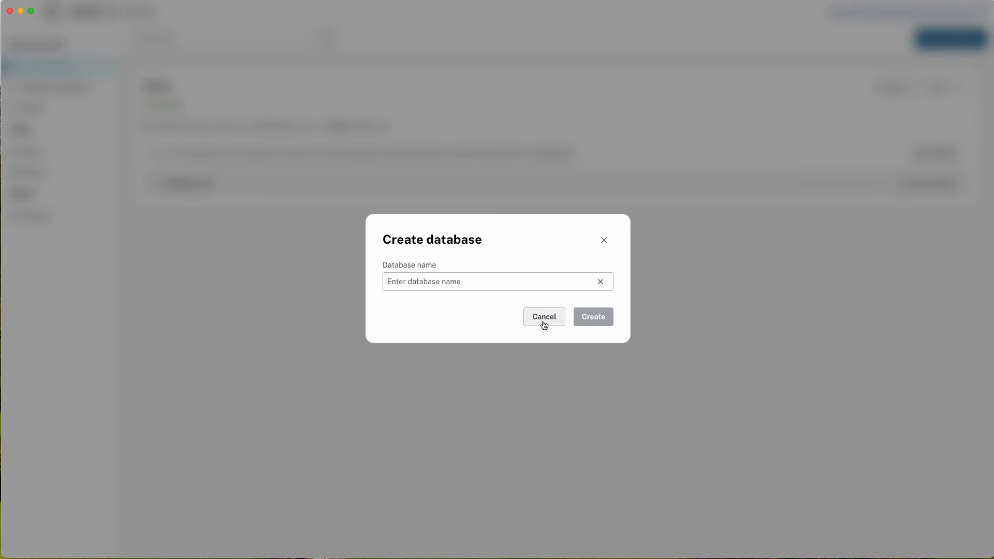
{"action": "left_click", "coordinate": [543, 317]}
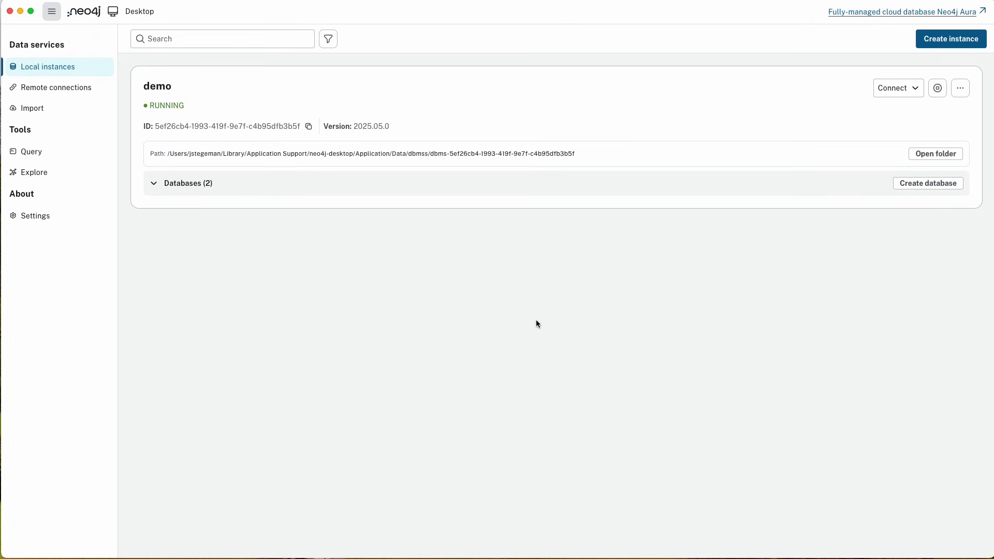
{"action": "mouse_move", "coordinate": [950, 38]}
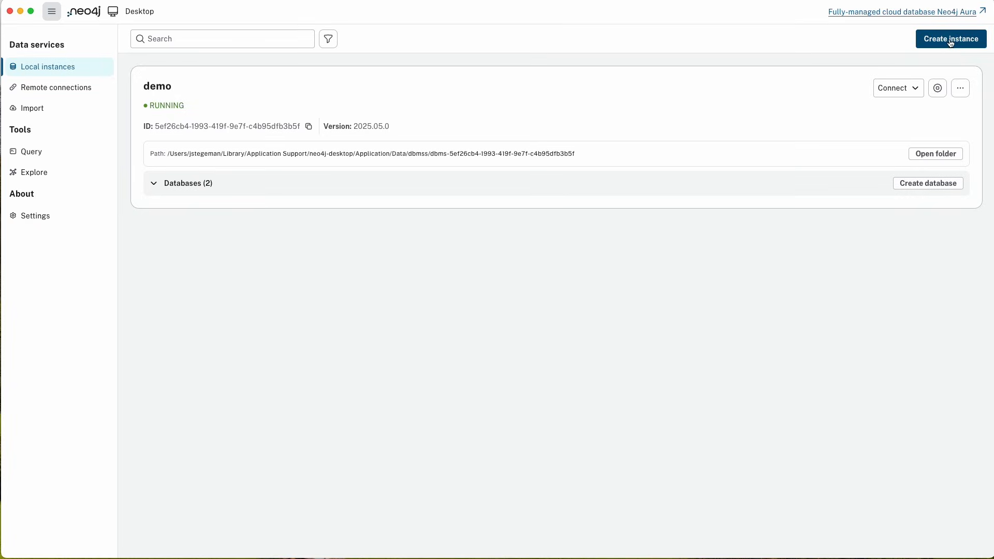
Start creating a new local instance, review the available Neo4j versions, then cancel
{"action": "left_click", "coordinate": [950, 38]}
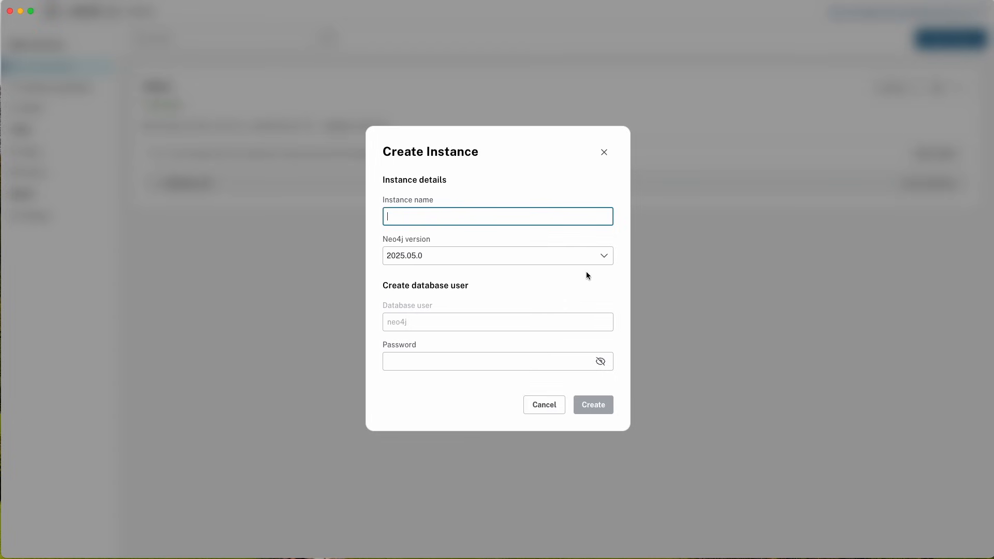
{"action": "left_click", "coordinate": [496, 256]}
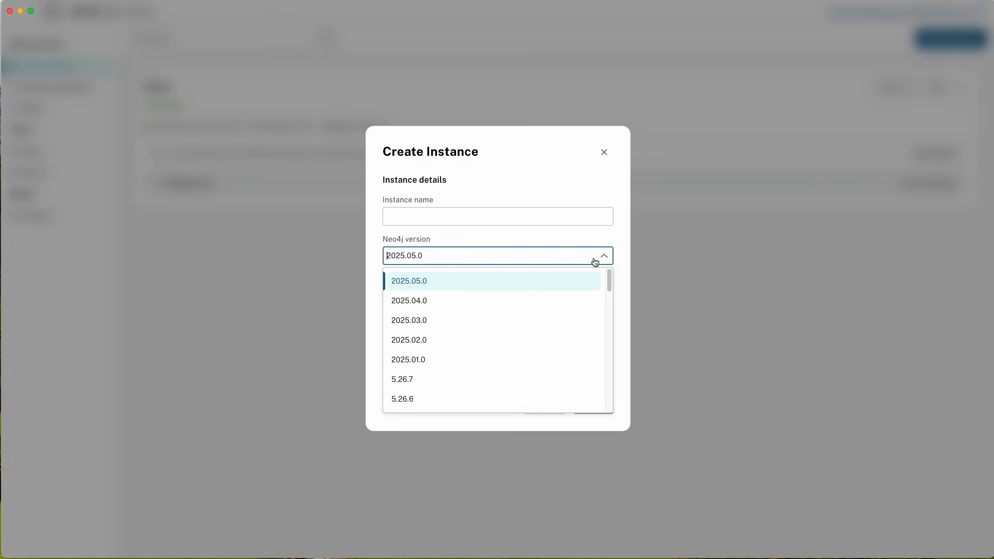
{"action": "mouse_move", "coordinate": [625, 261]}
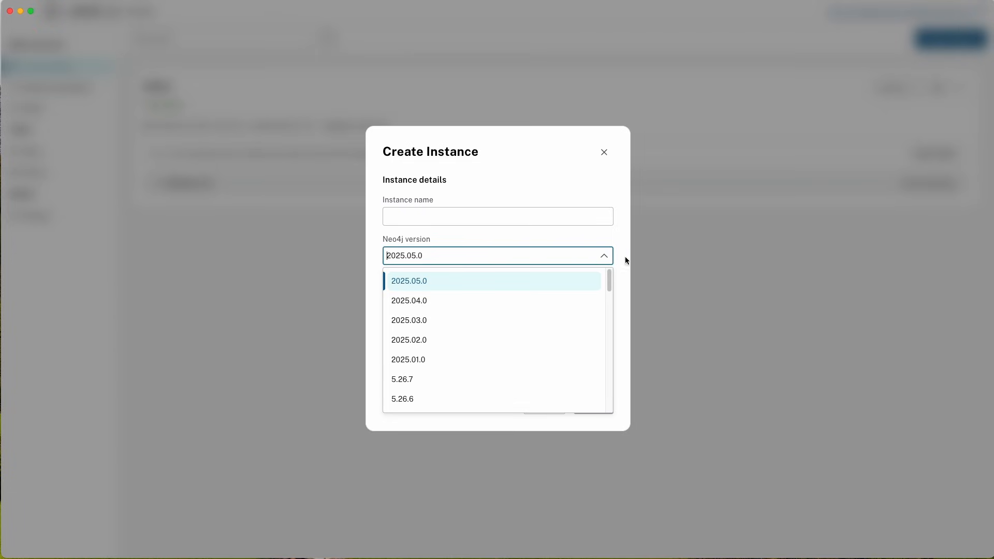
{"action": "left_click", "coordinate": [602, 152]}
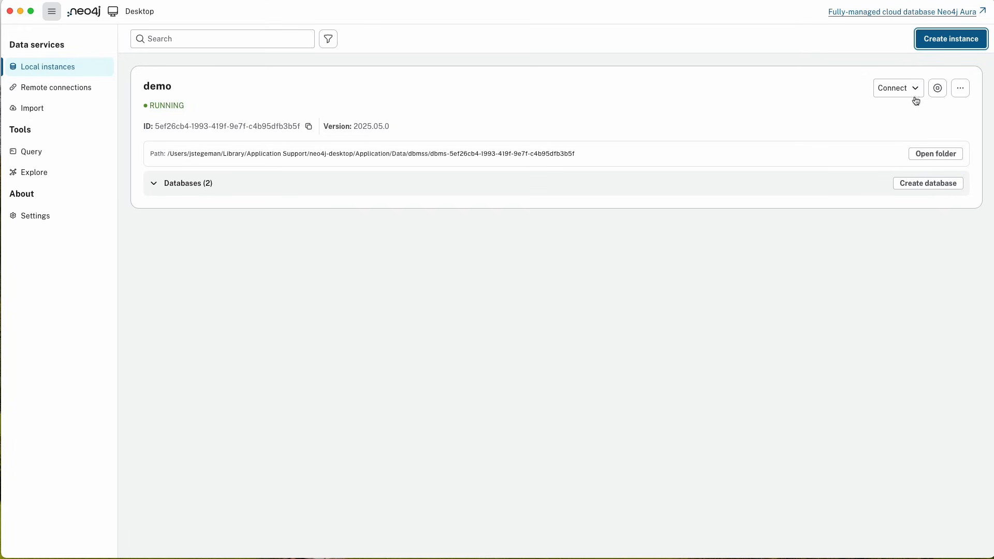
Connect to the demo instance via the Query tool, showing the welcome guides
{"action": "left_click", "coordinate": [893, 87]}
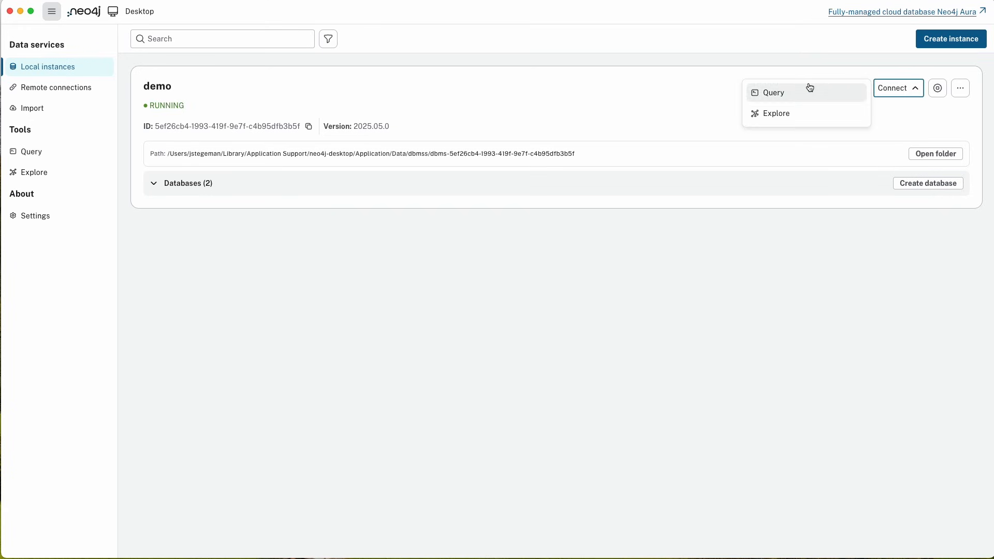
{"action": "left_click", "coordinate": [772, 92]}
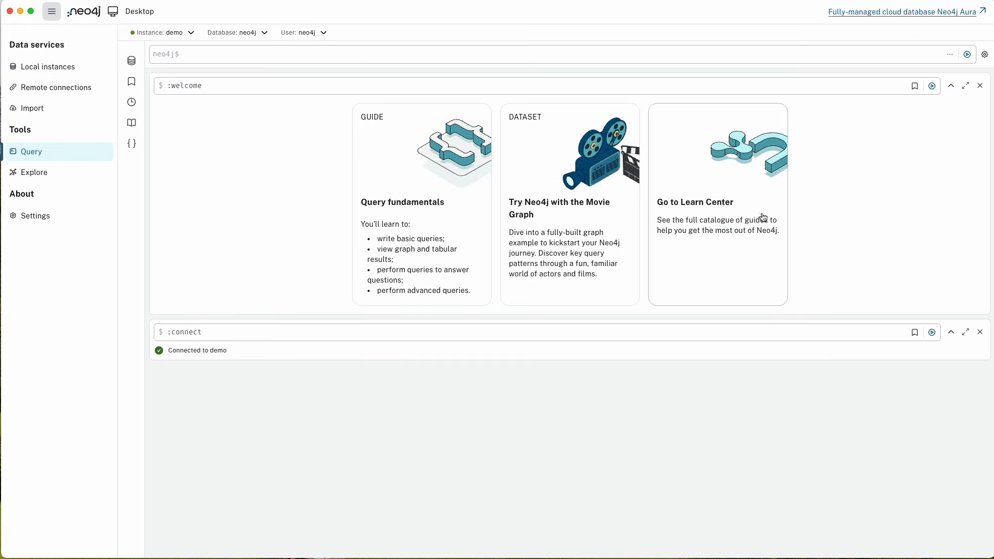
{"action": "mouse_move", "coordinate": [507, 187]}
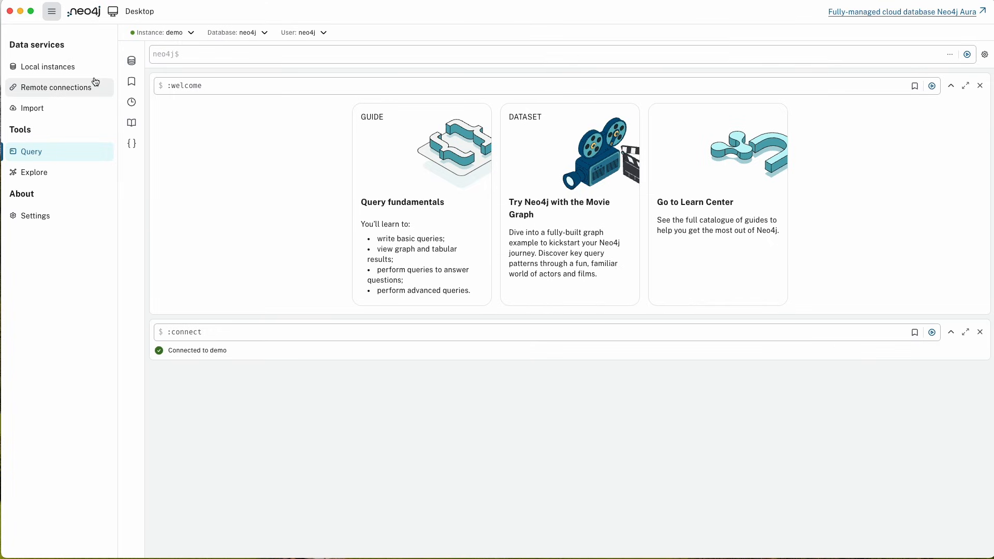
Show the remote connections list with the saved AuraCX entry and its URL
{"action": "left_click", "coordinate": [56, 87]}
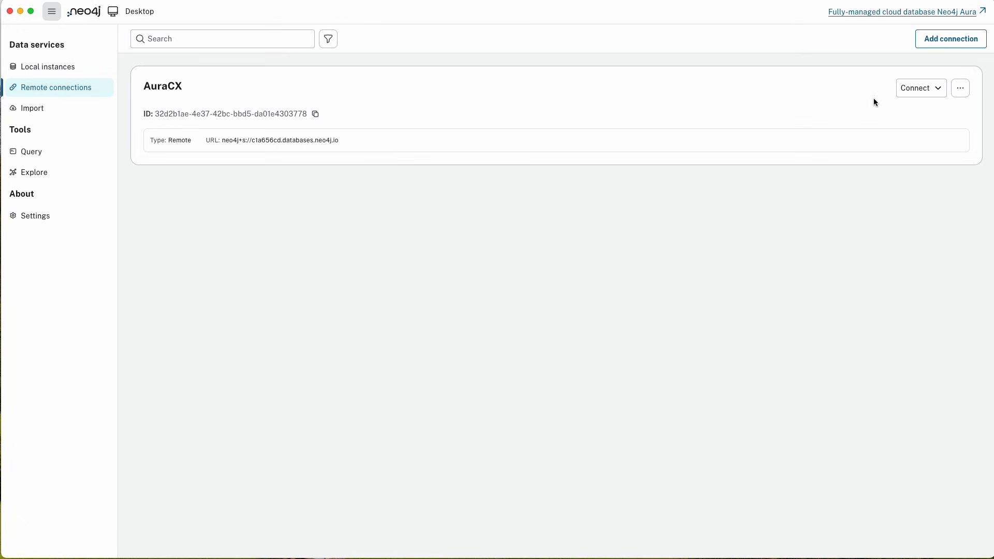
{"action": "mouse_move", "coordinate": [918, 87]}
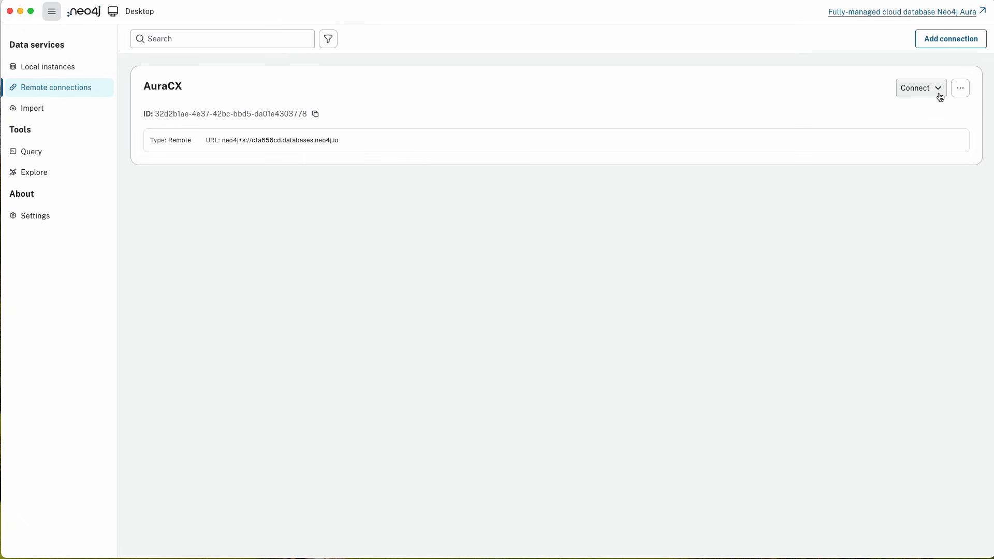